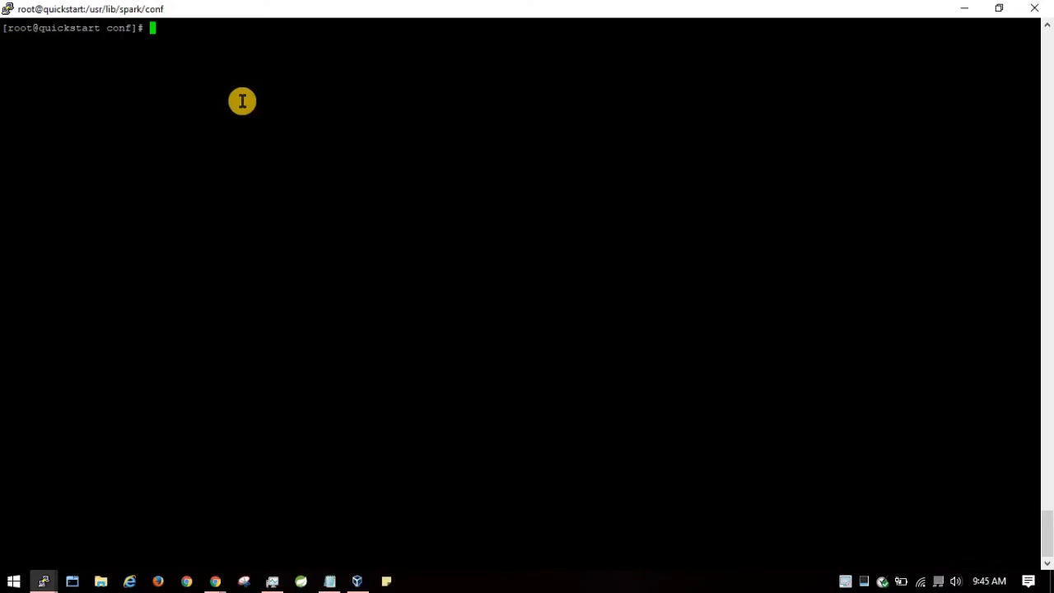
mouse_move(247, 100)
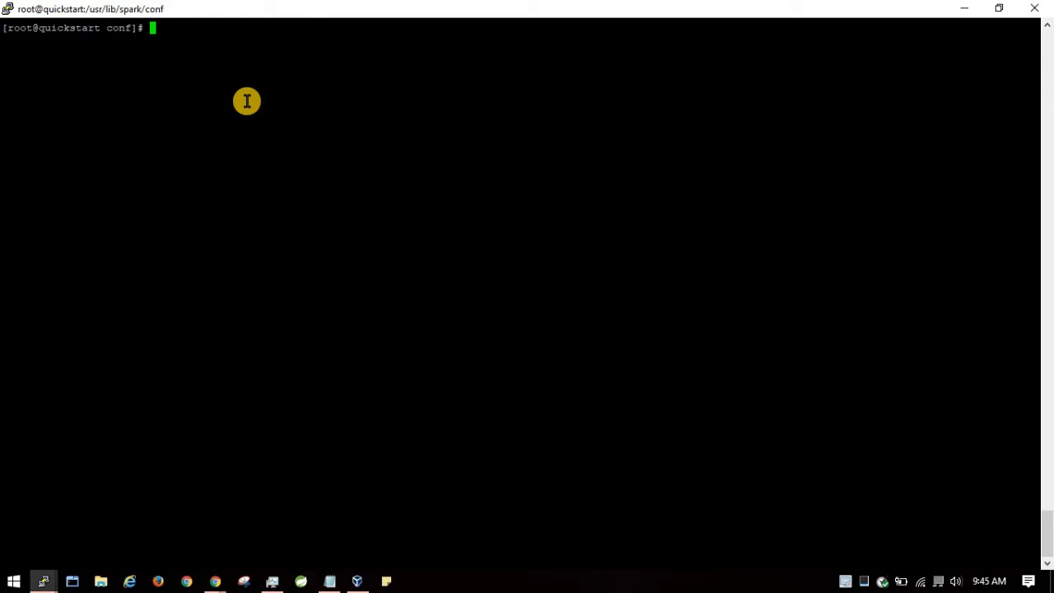
Run ps -ef | grep hive to show the metastore, HiveServer2 and Spark history server processes.
text(p)
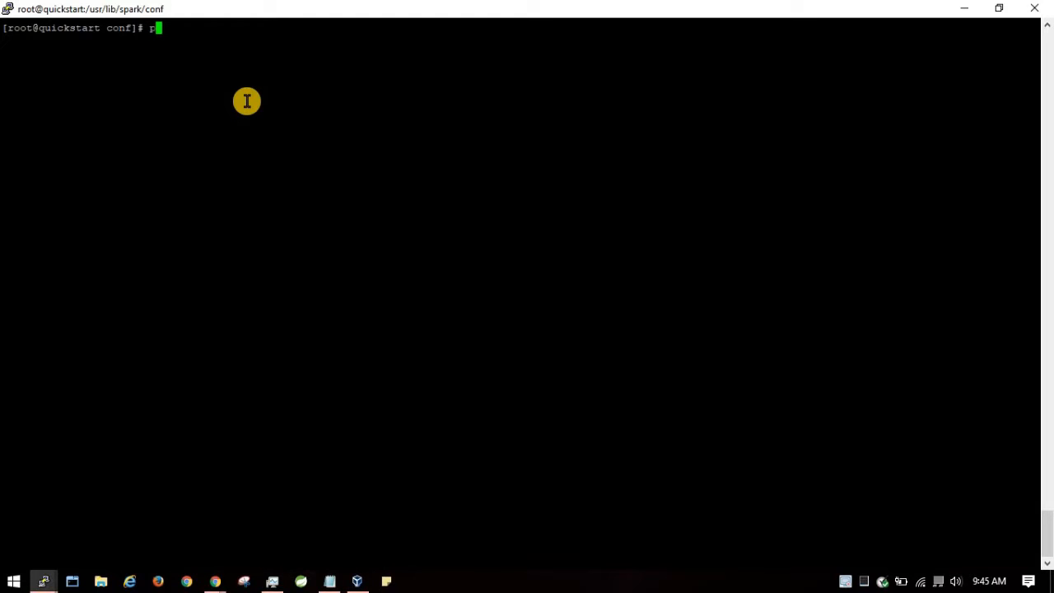
text(s -ef | grep hive)
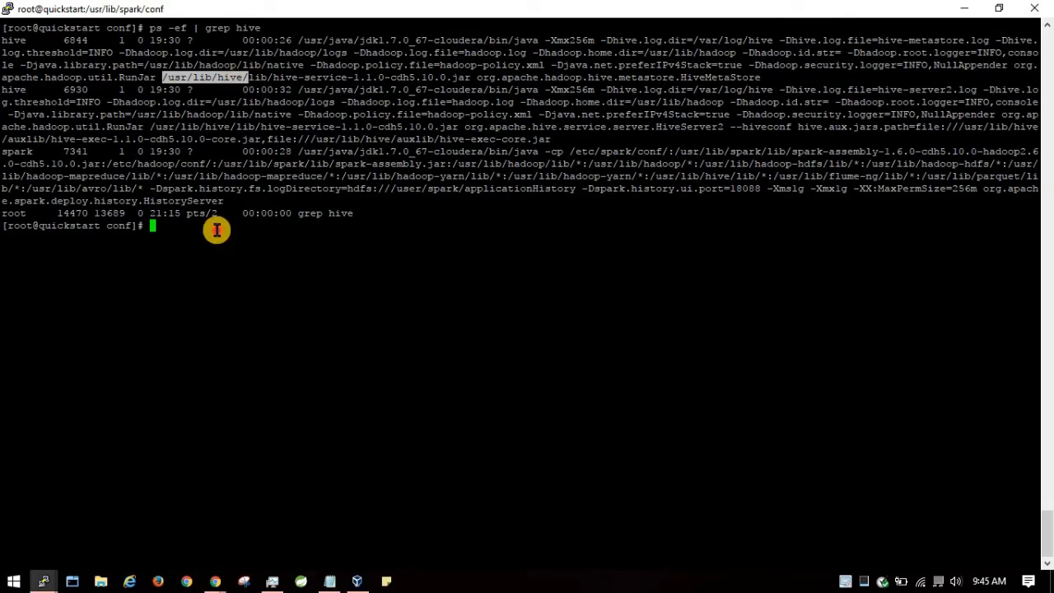
Go to /usr/lib/hive/conf, highlight hive-site.xml, and confirm the path with pwd.
text(cd)
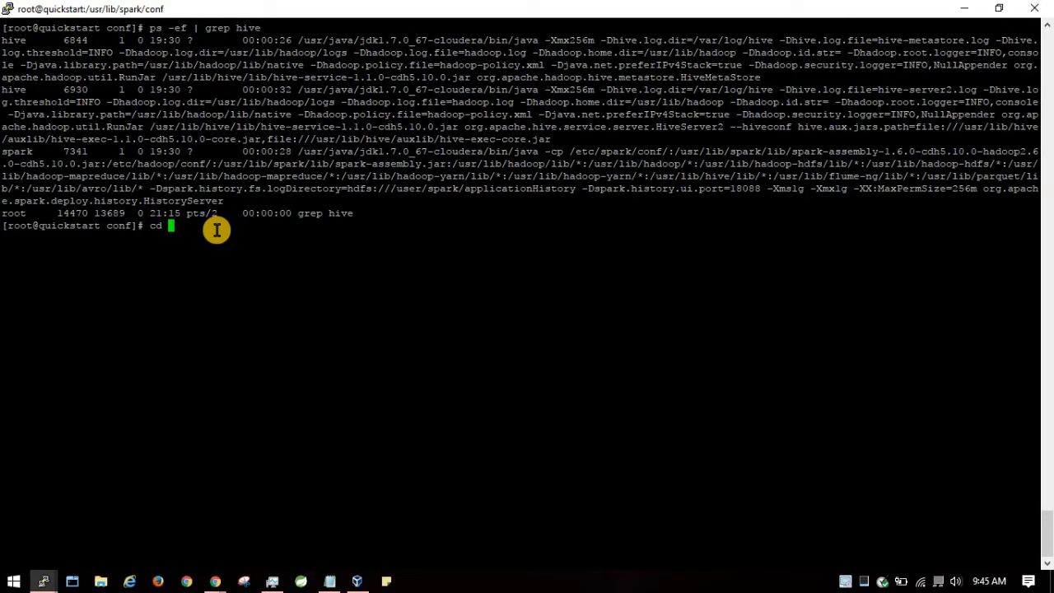
text(/usr/lib/hive/conf)
text(ll)
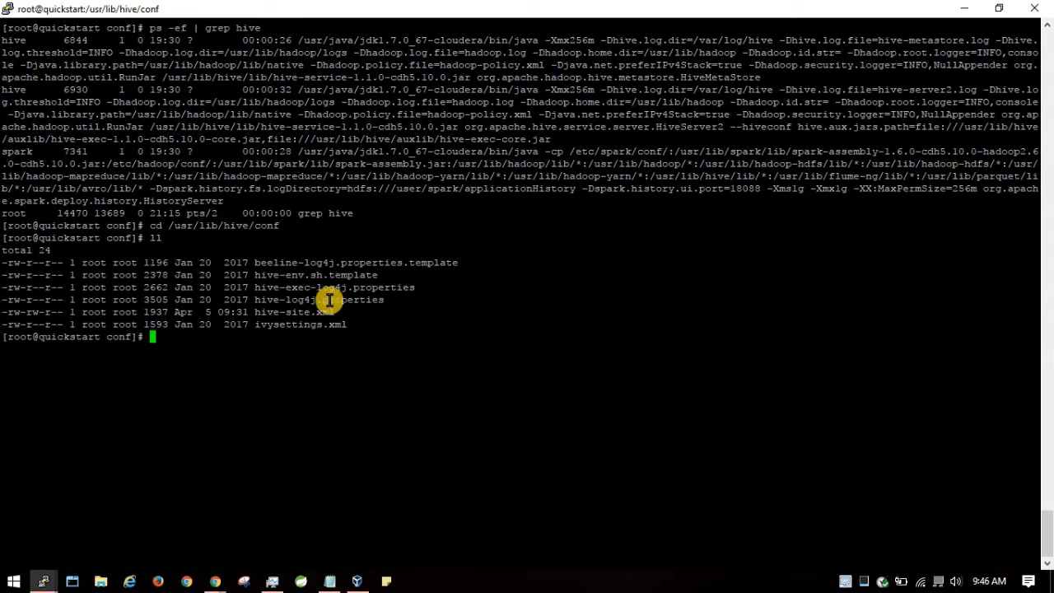
double_click(293, 311)
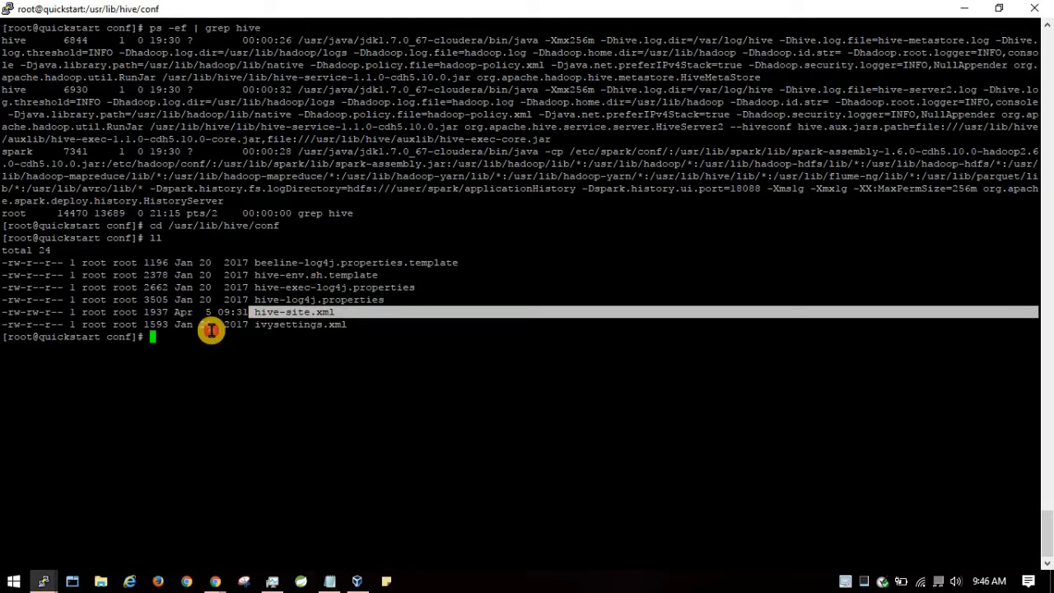
text(pwd)
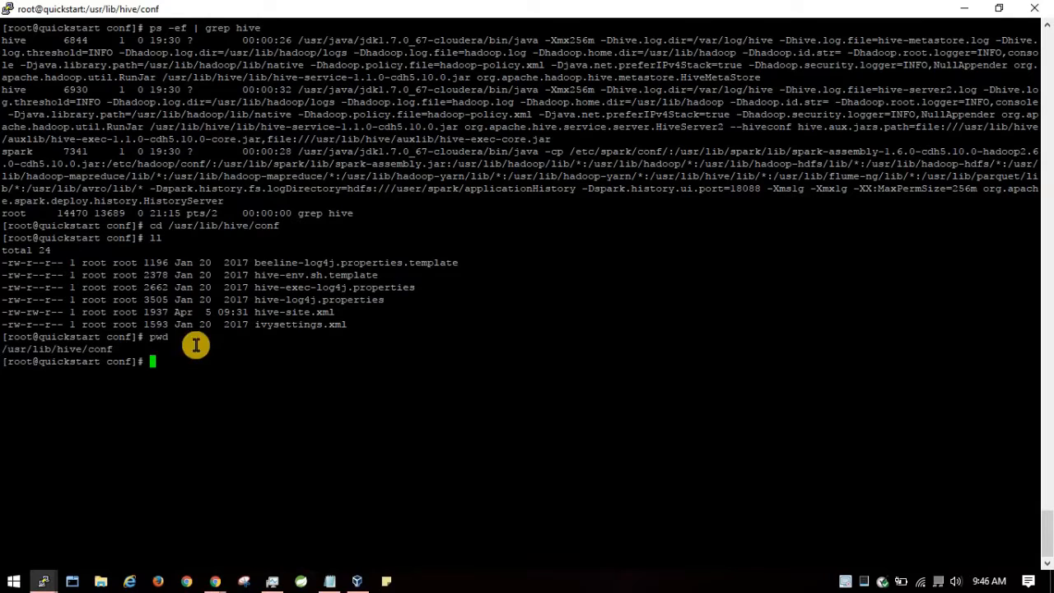
double_click(57, 348)
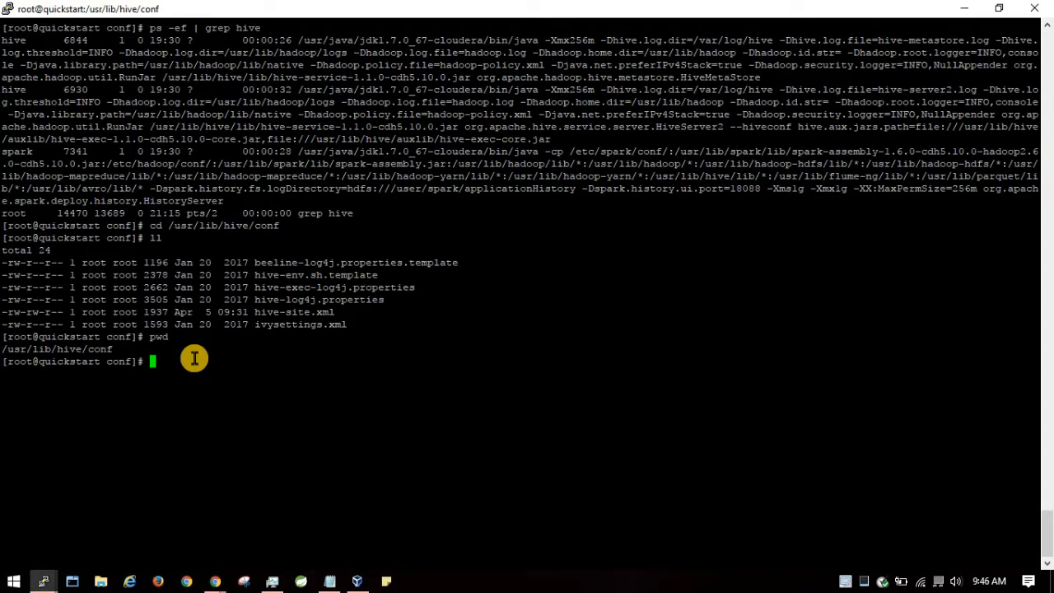
text(ps)
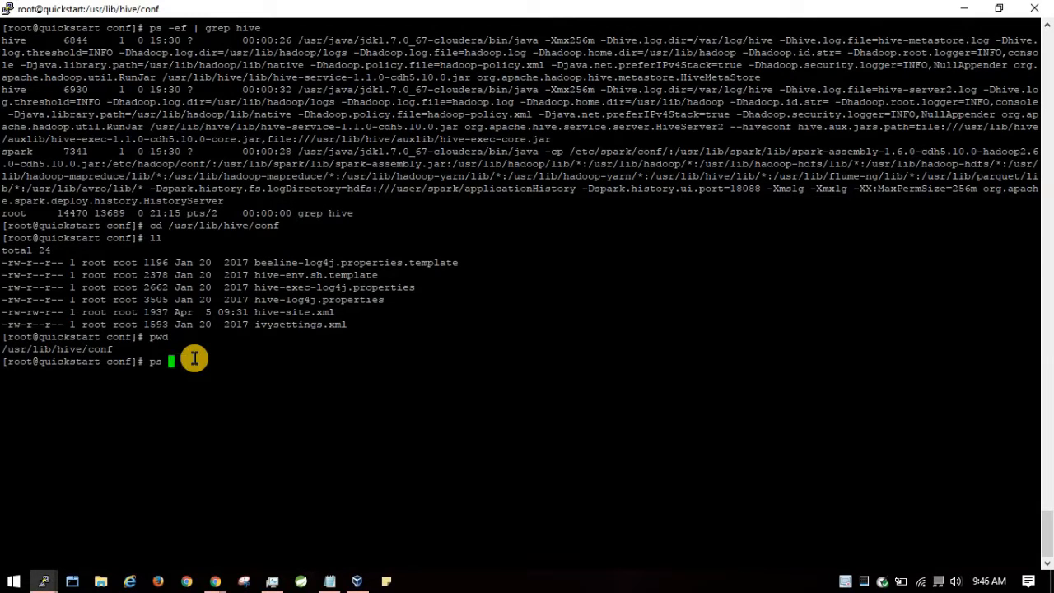
Run ps -ef | grep spark to locate Spark's install, then cd to /usr/lib/spark/conf.
text(-ef | grep spark)
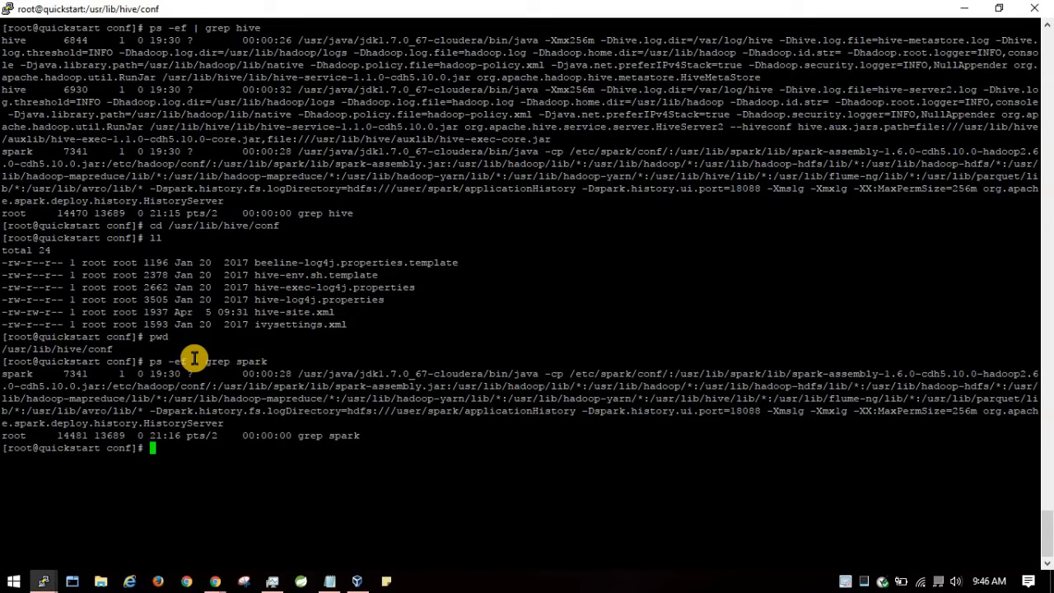
mouse_move(18, 399)
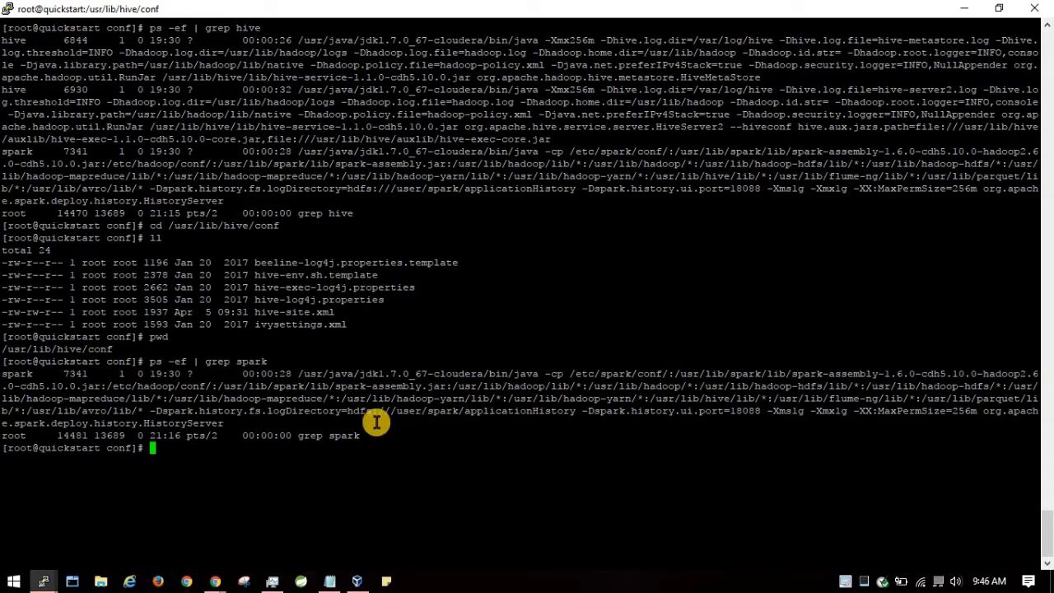
mouse_move(771, 380)
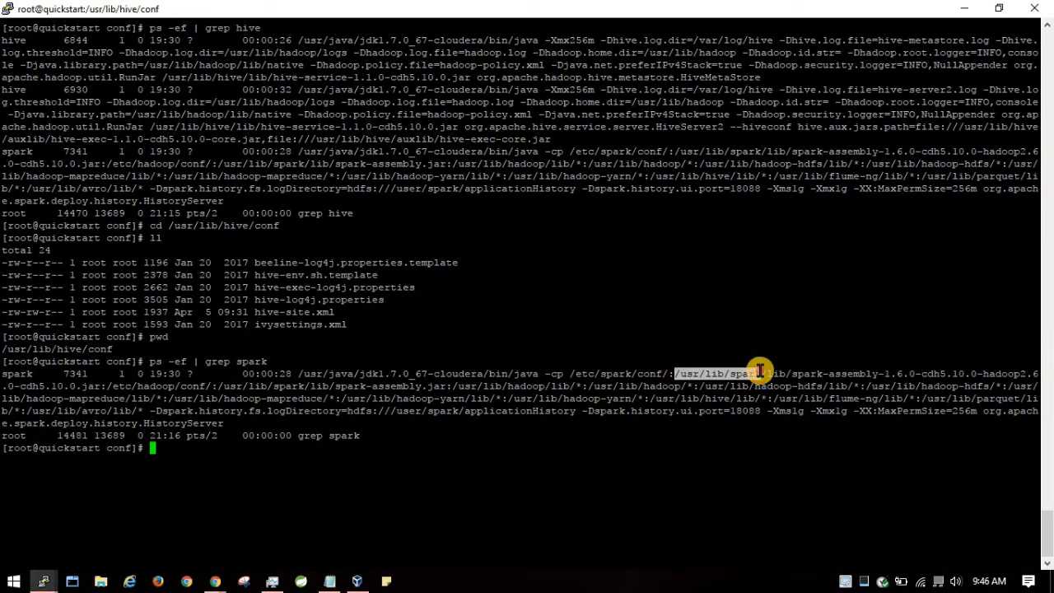
text(cd)
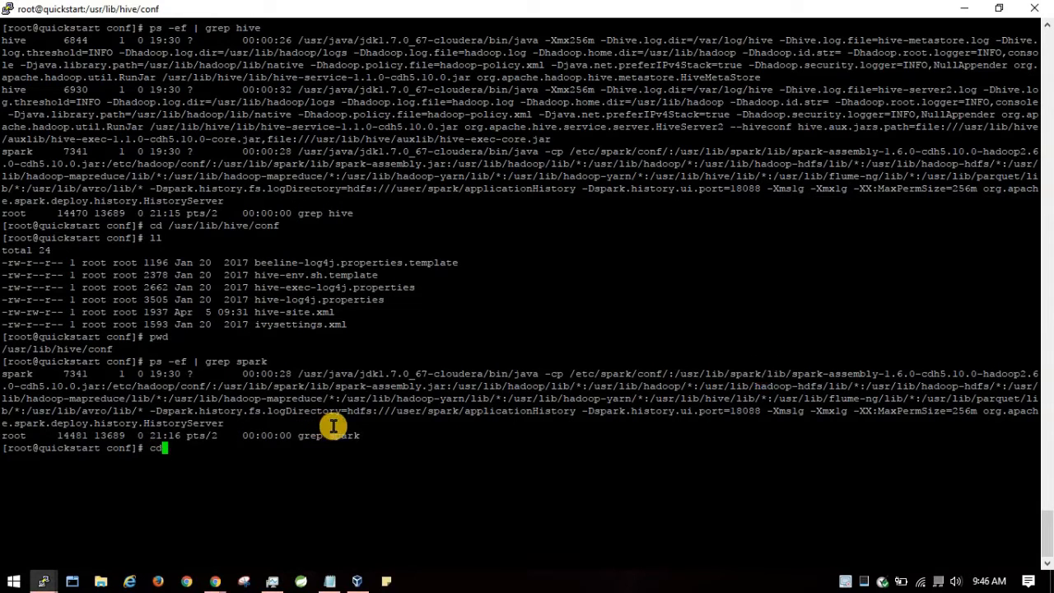
text(/usr/lib/spark/conf)
text(ll)
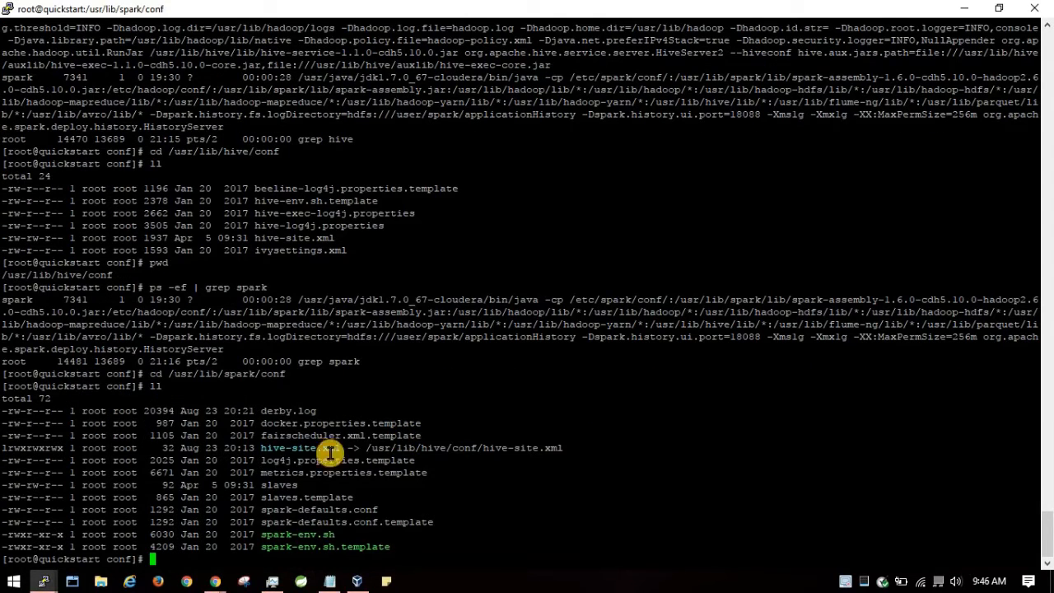
Highlight the hive-site.xml symlink in Spark's conf that points to Hive's file.
double_click(289, 447)
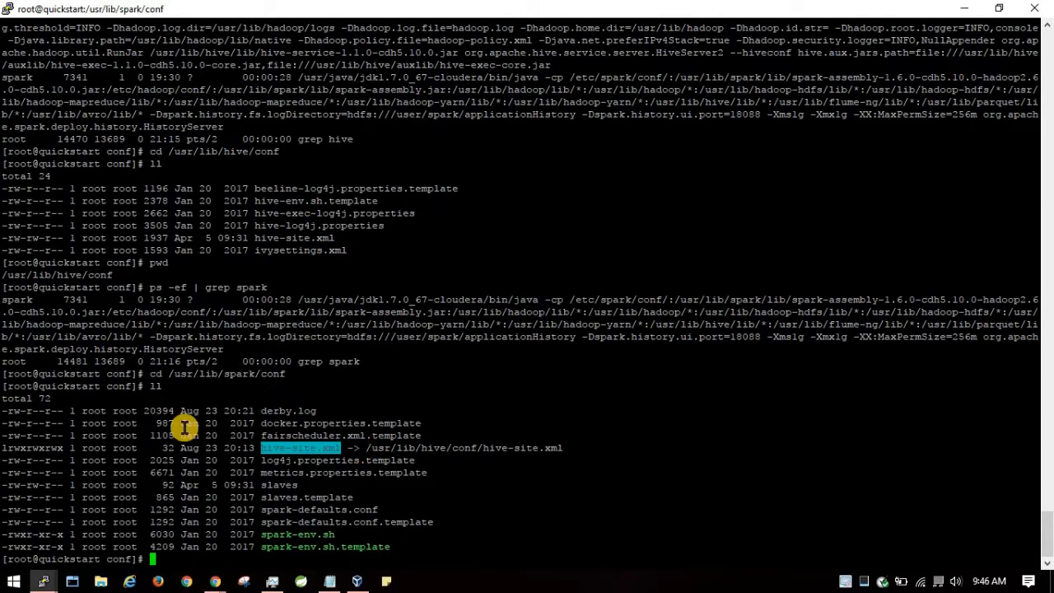
mouse_move(332, 408)
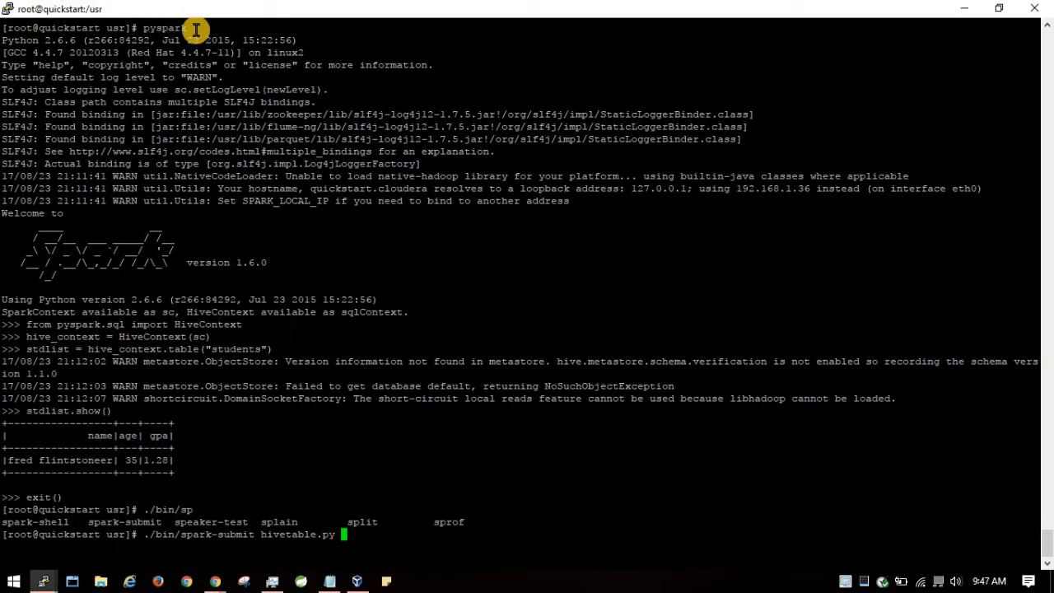
mouse_move(256, 525)
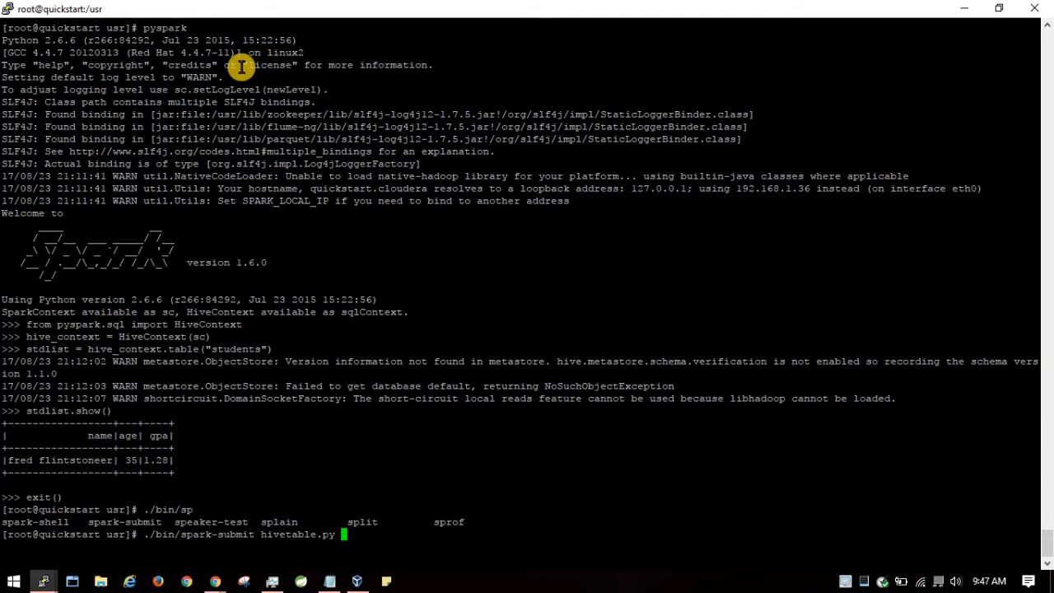
mouse_move(206, 33)
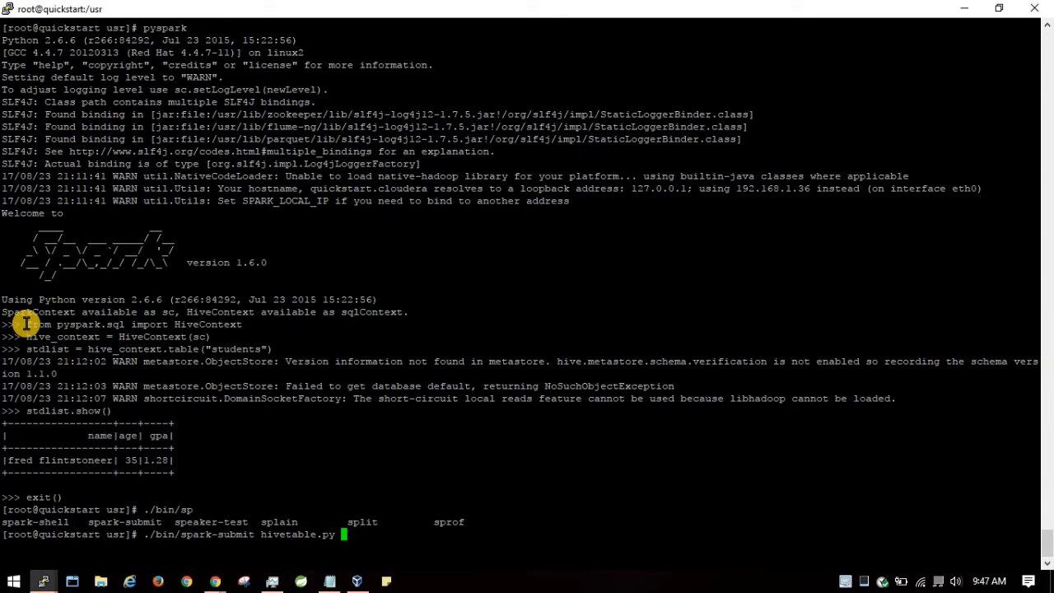
mouse_move(260, 343)
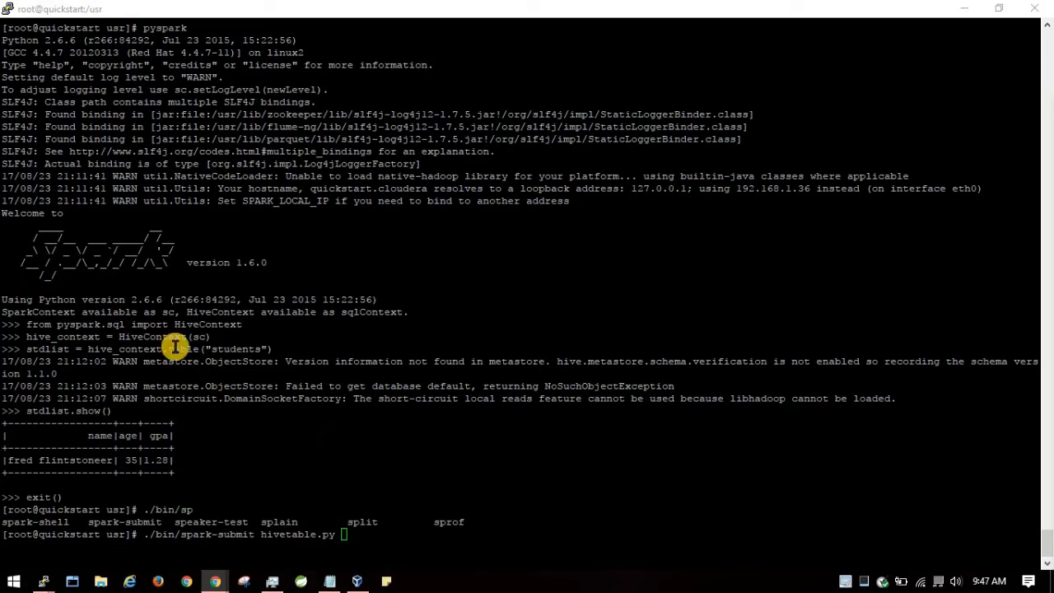
mouse_move(118, 324)
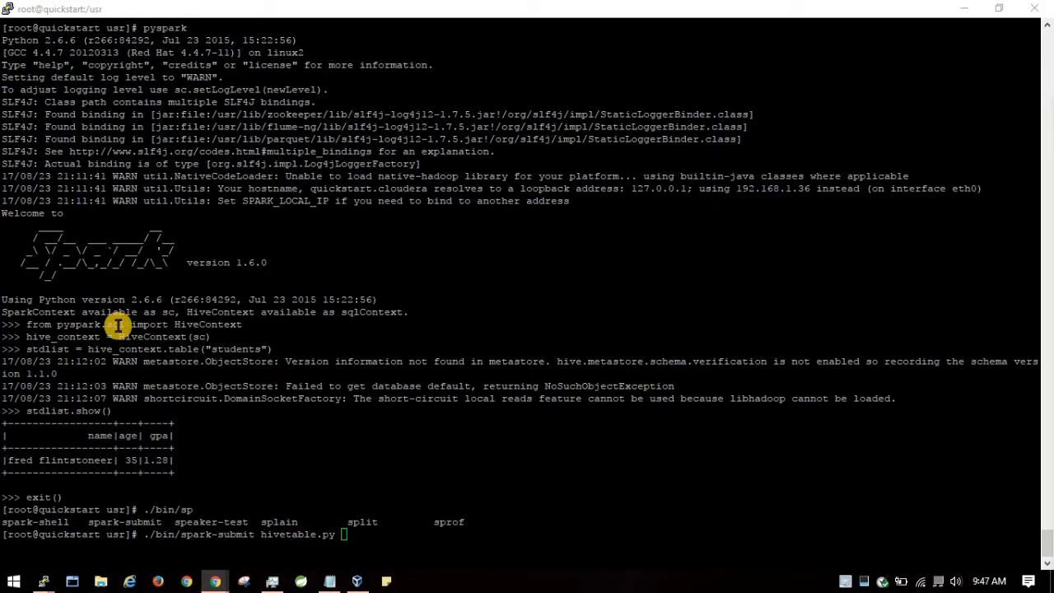
mouse_move(108, 327)
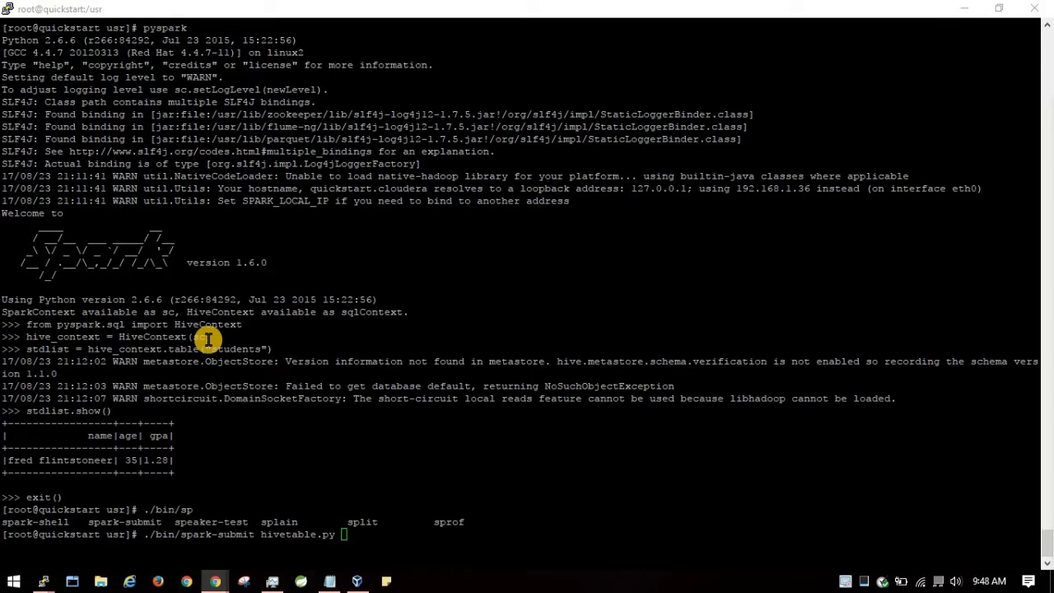
mouse_move(62, 340)
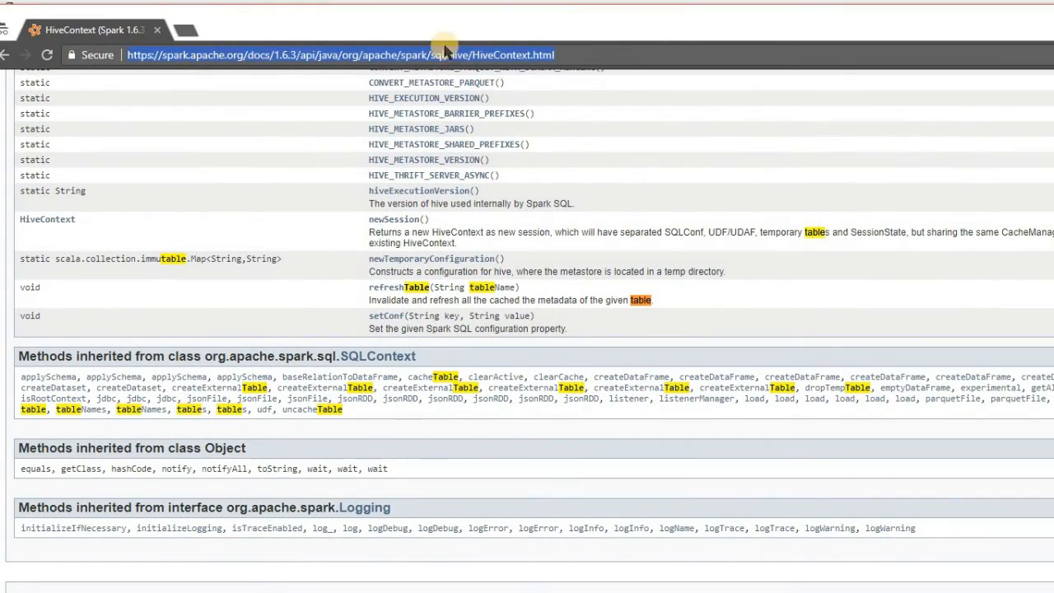
mouse_move(64, 416)
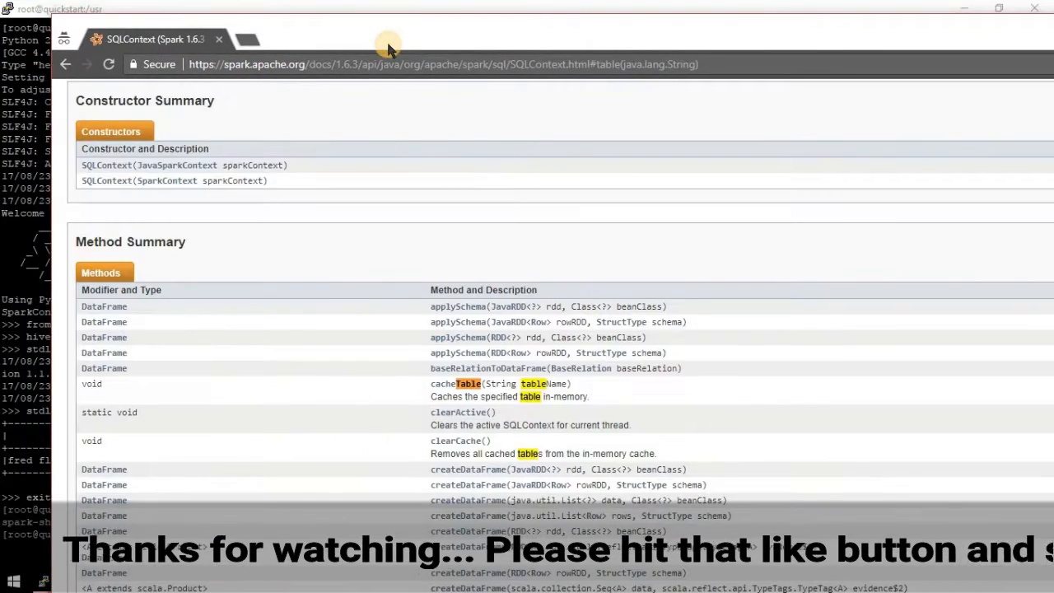
mouse_move(484, 43)
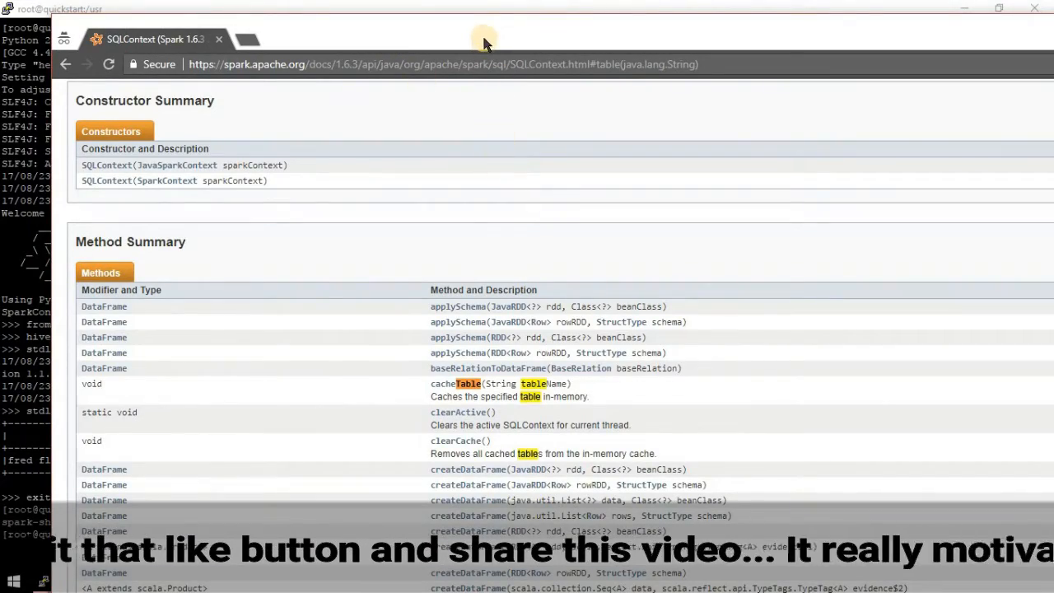
Scroll the Spark 1.6.3 SQLContext docs down to the table(String) method.
scroll(down, 3)
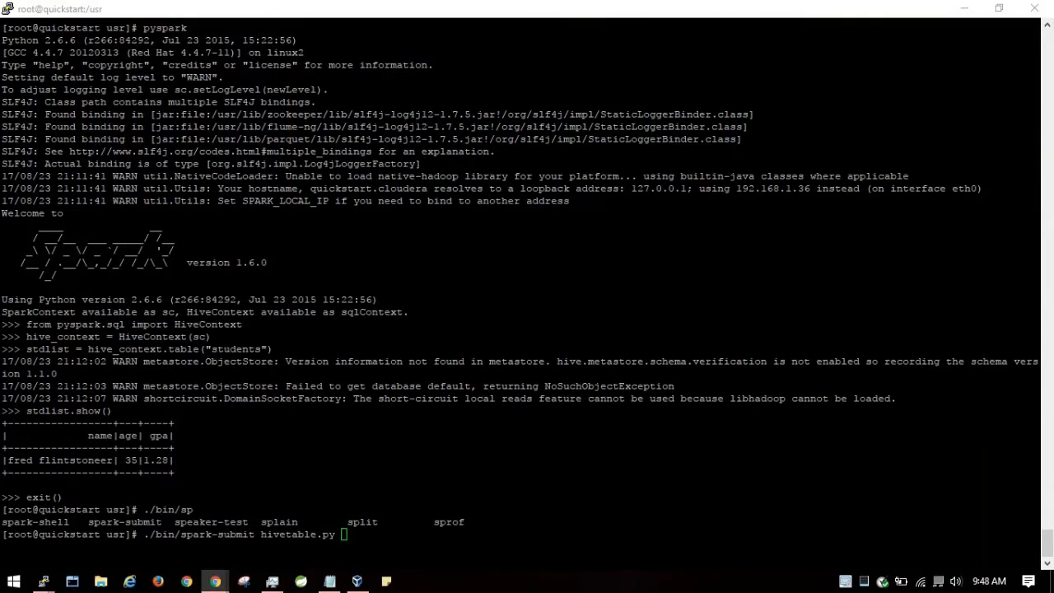
mouse_move(43, 349)
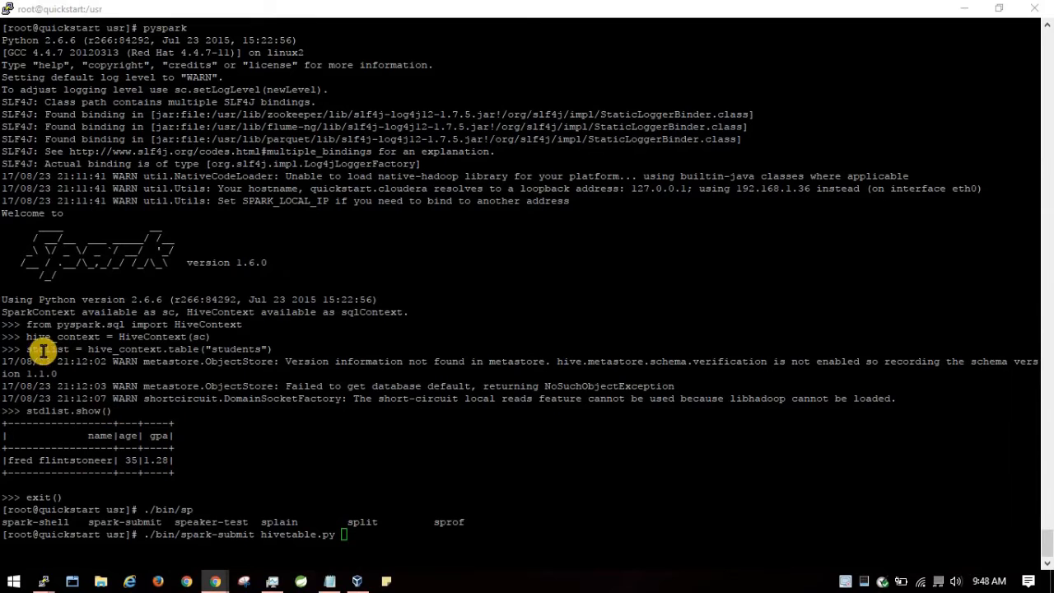
mouse_move(116, 412)
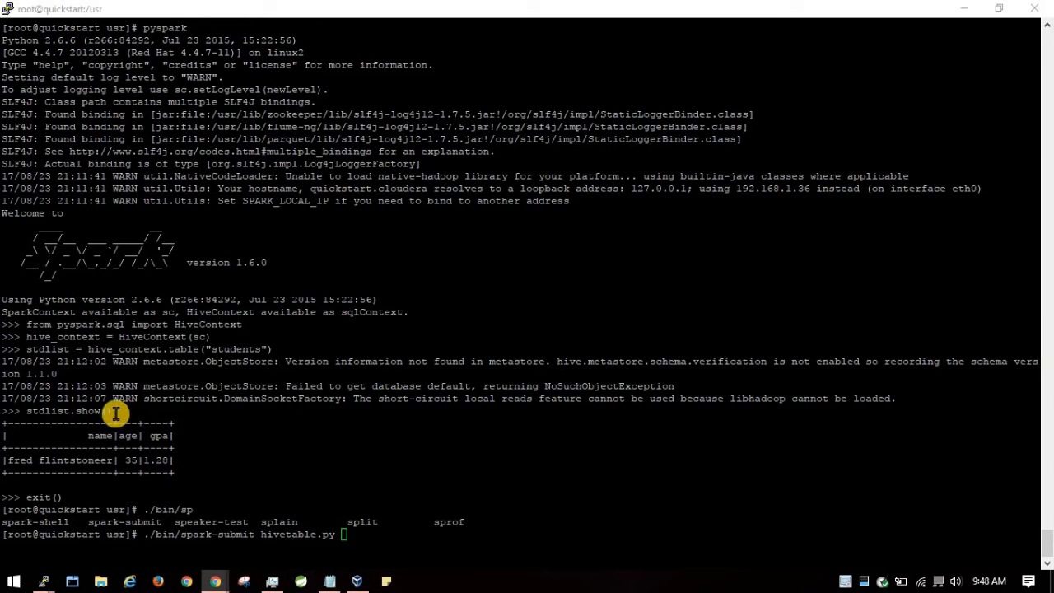
mouse_move(70, 411)
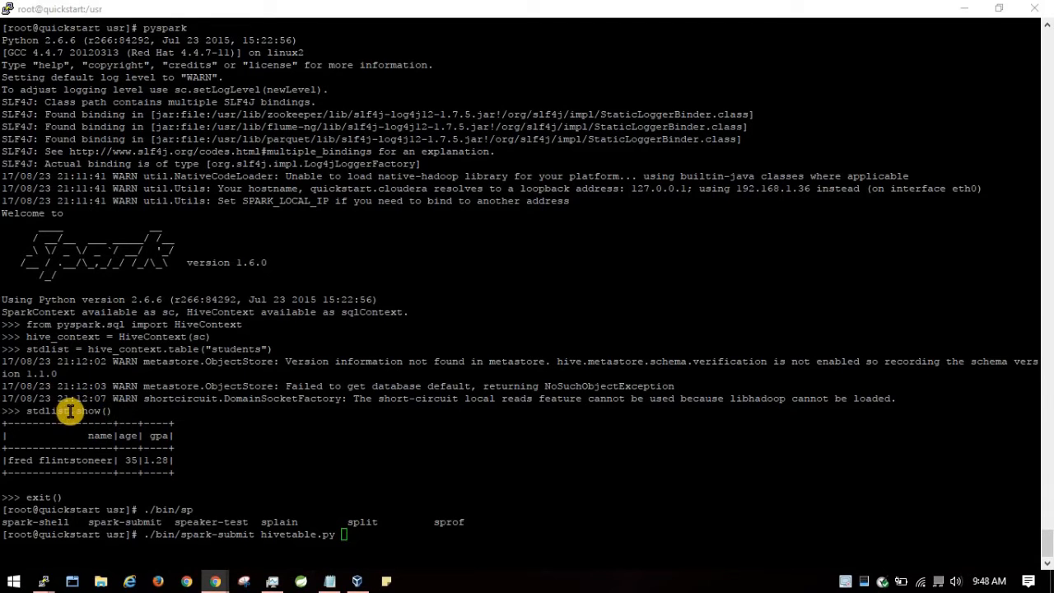
mouse_move(29, 414)
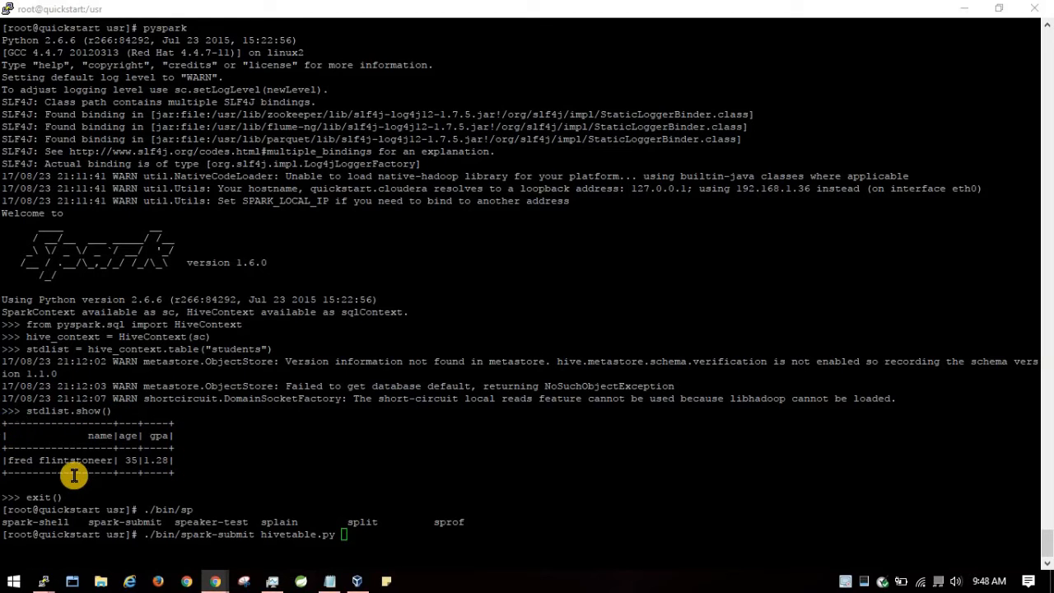
mouse_move(167, 453)
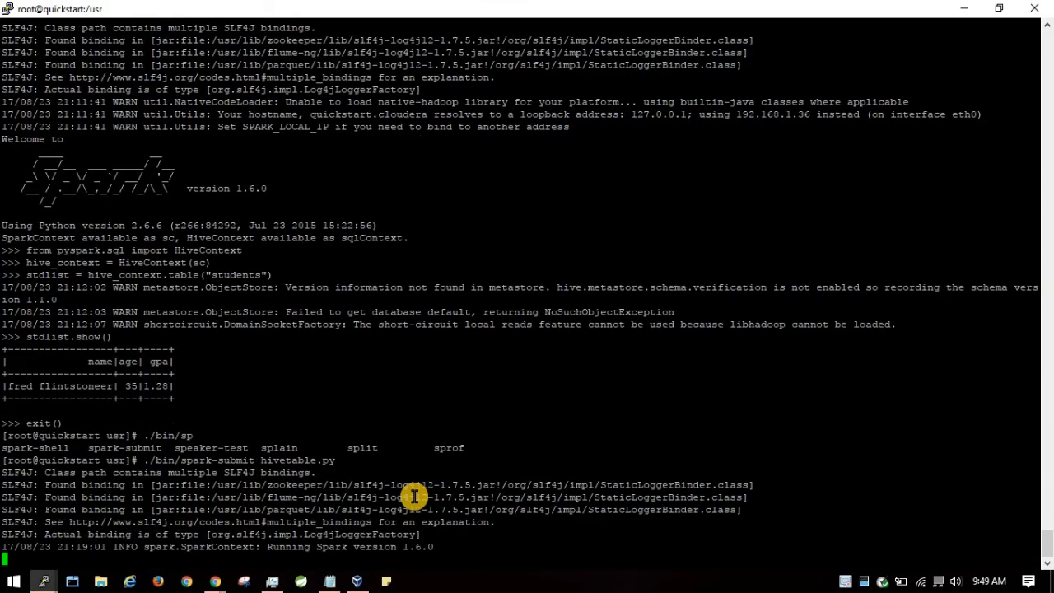
scroll(down, 3)
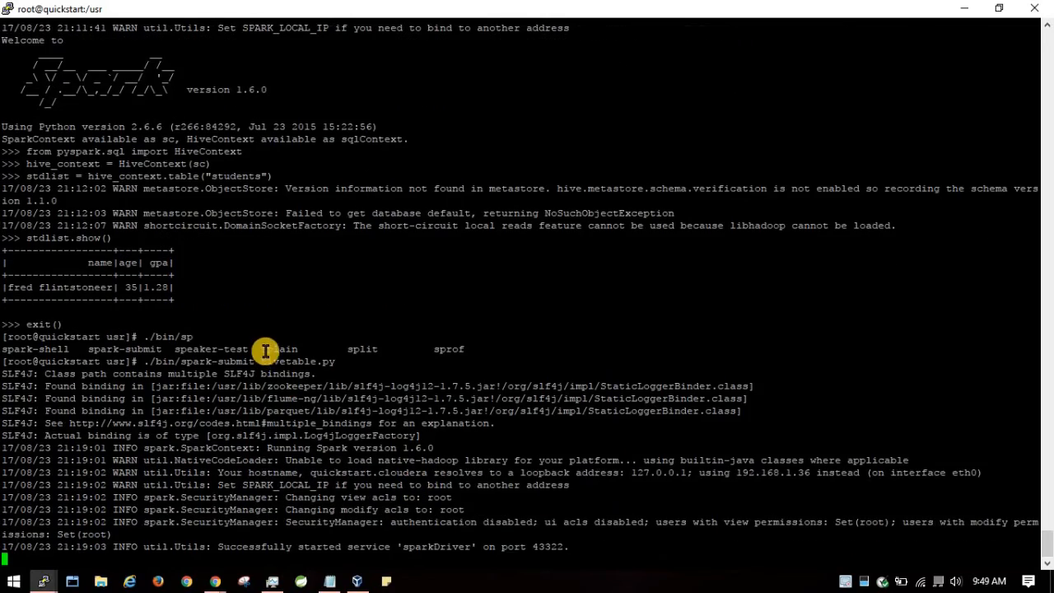
scroll(down, 3)
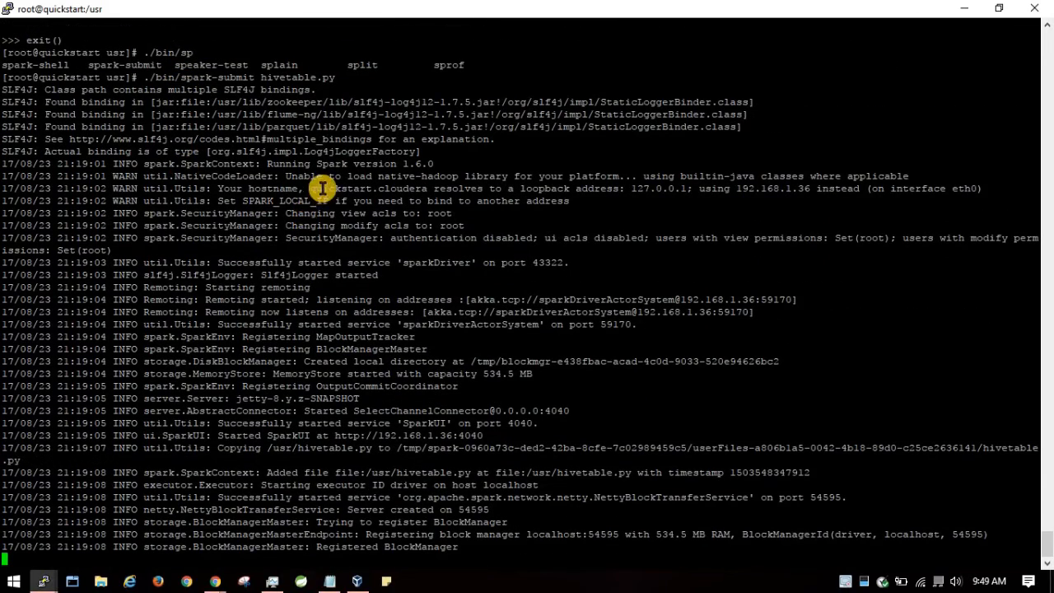
scroll(down, 3)
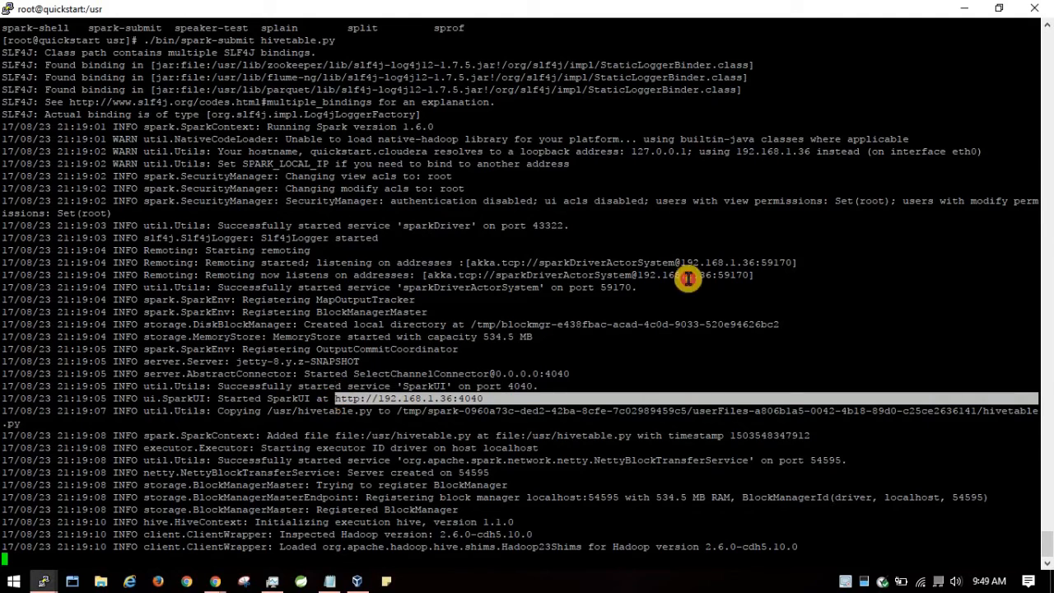
scroll(down, 3)
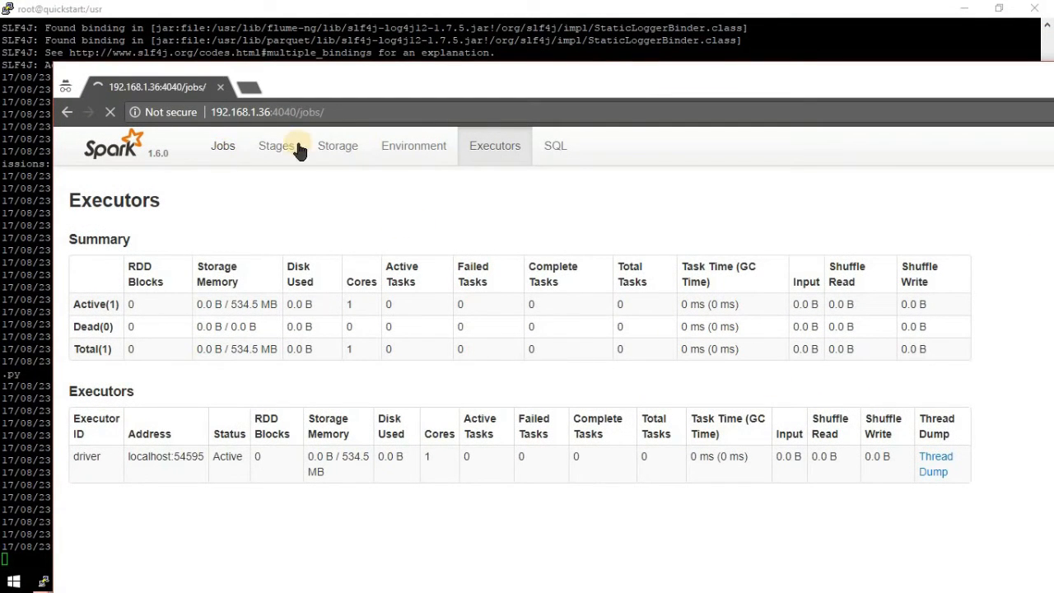
View the job's Stages, Storage and Environment tabs, scrolling through the environment properties.
click(222, 145)
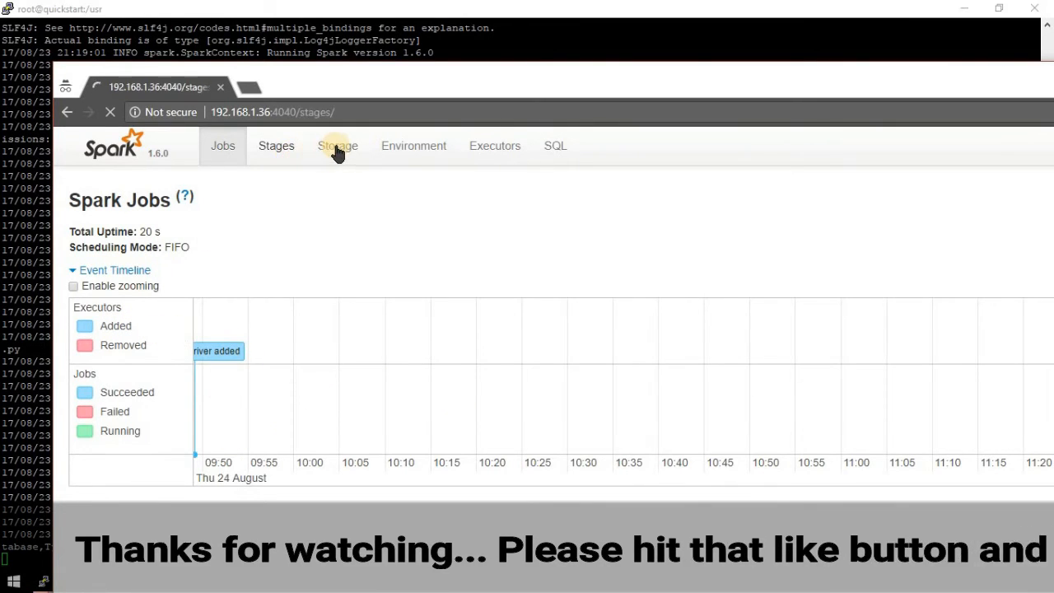
click(336, 146)
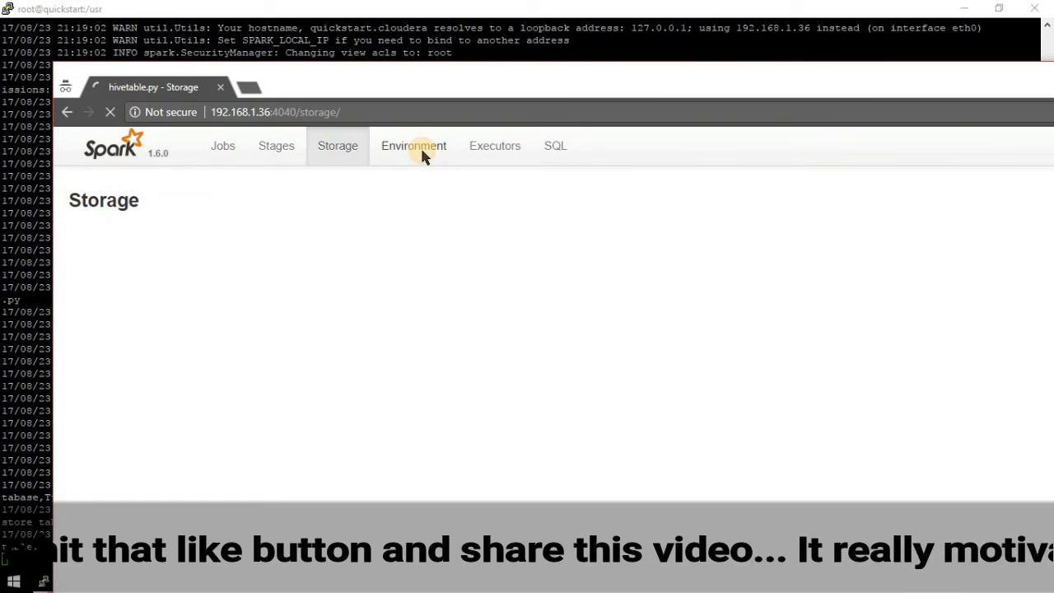
click(413, 146)
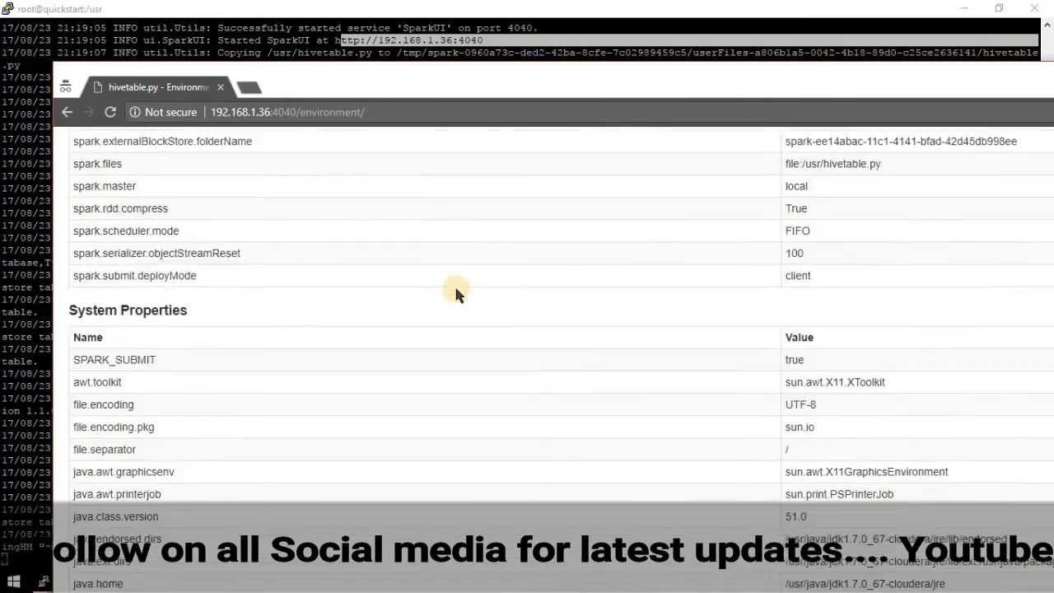
scroll(down, 3)
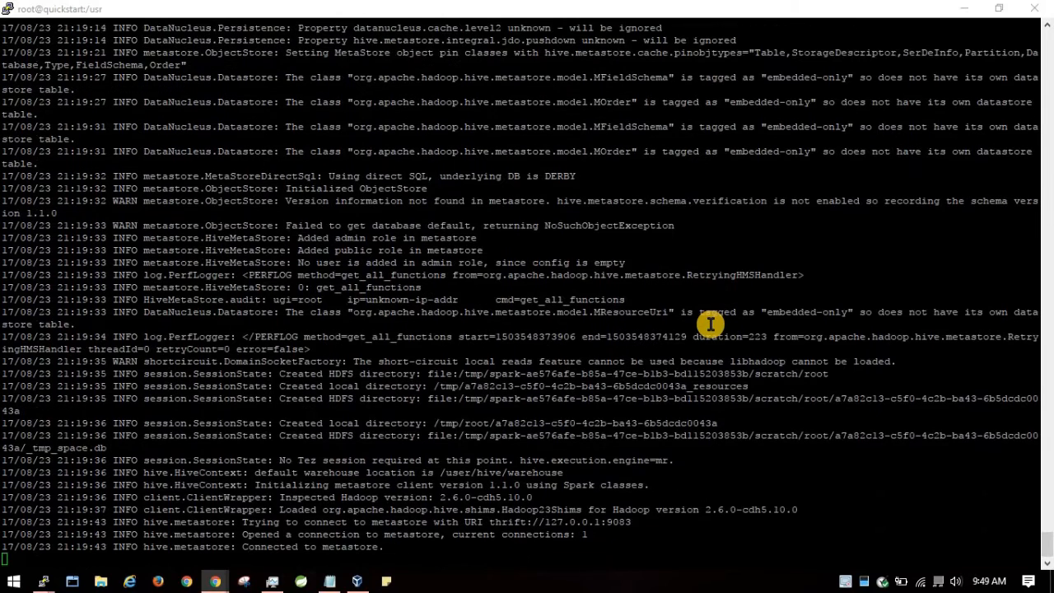
Scroll the output to the students row: fred flintstone, age 35, gpa 1.28.
scroll(down, 3)
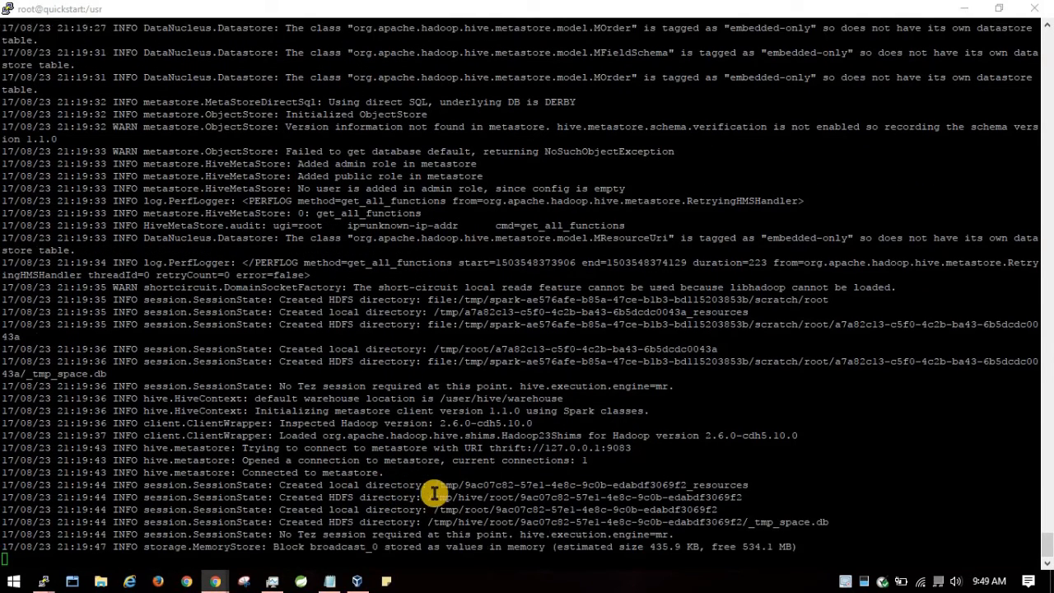
scroll(down, 3)
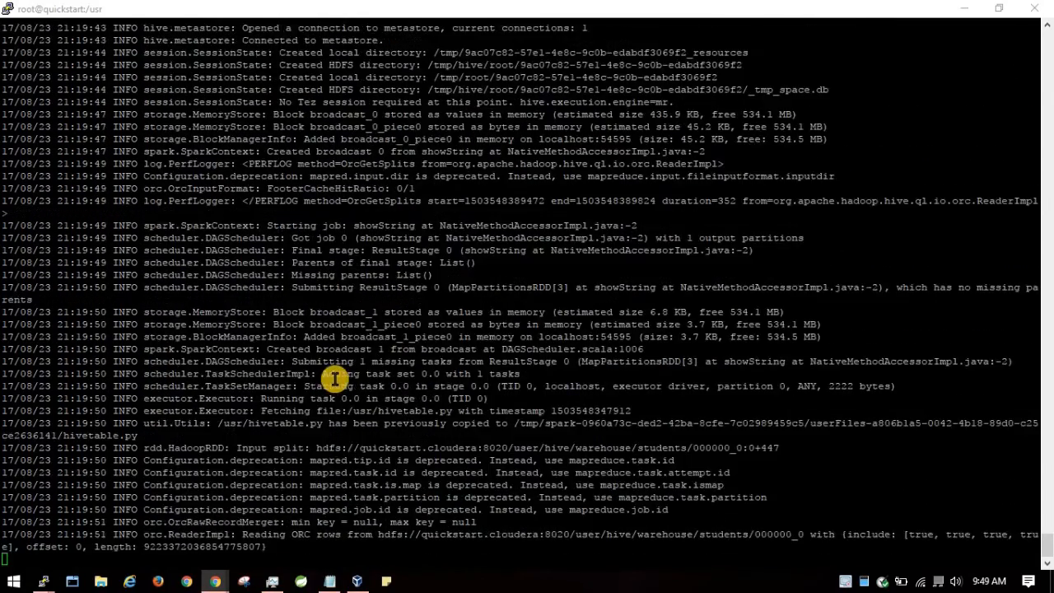
scroll(down, 3)
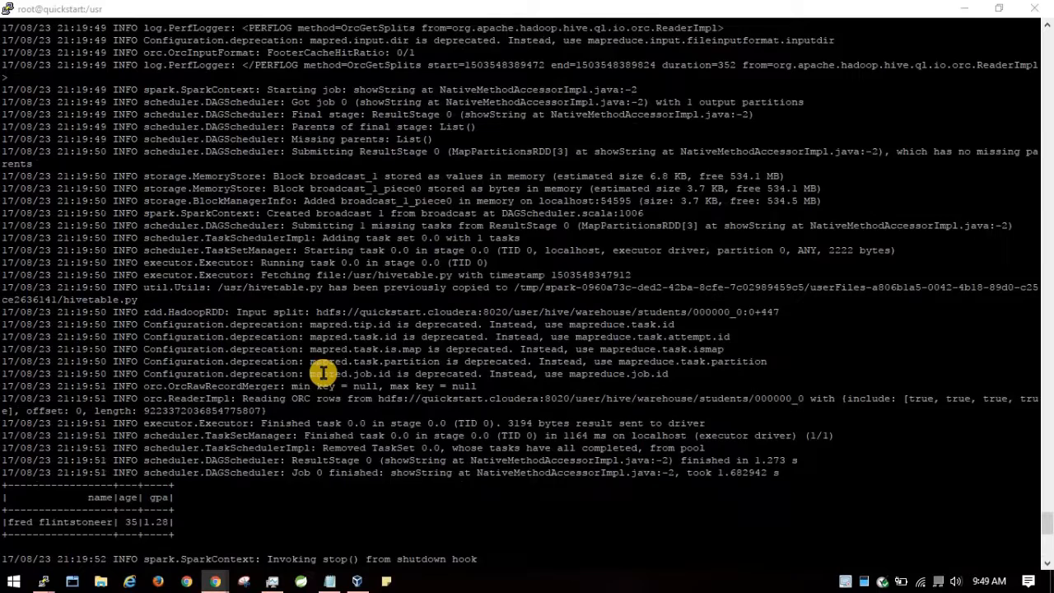
mouse_move(175, 533)
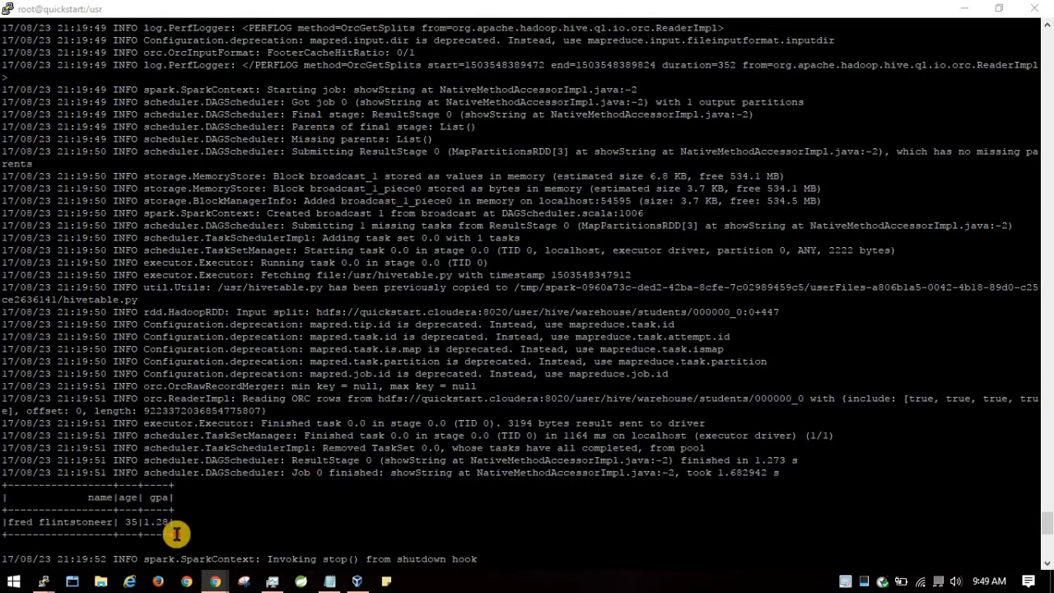